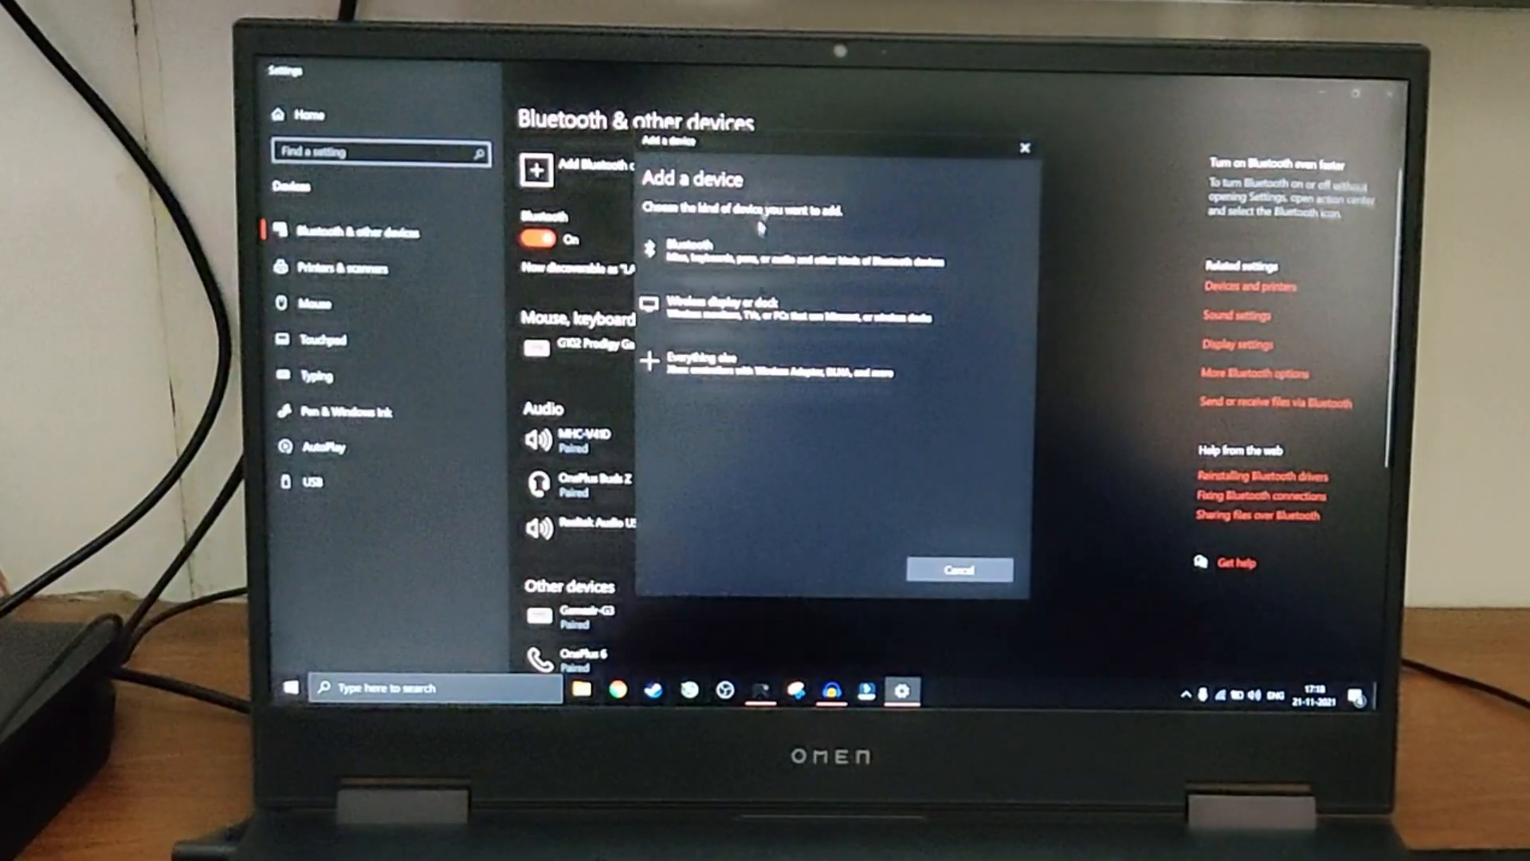
Scan for Bluetooth devices and begin pairing with the Wireless Controller
click(763, 247)
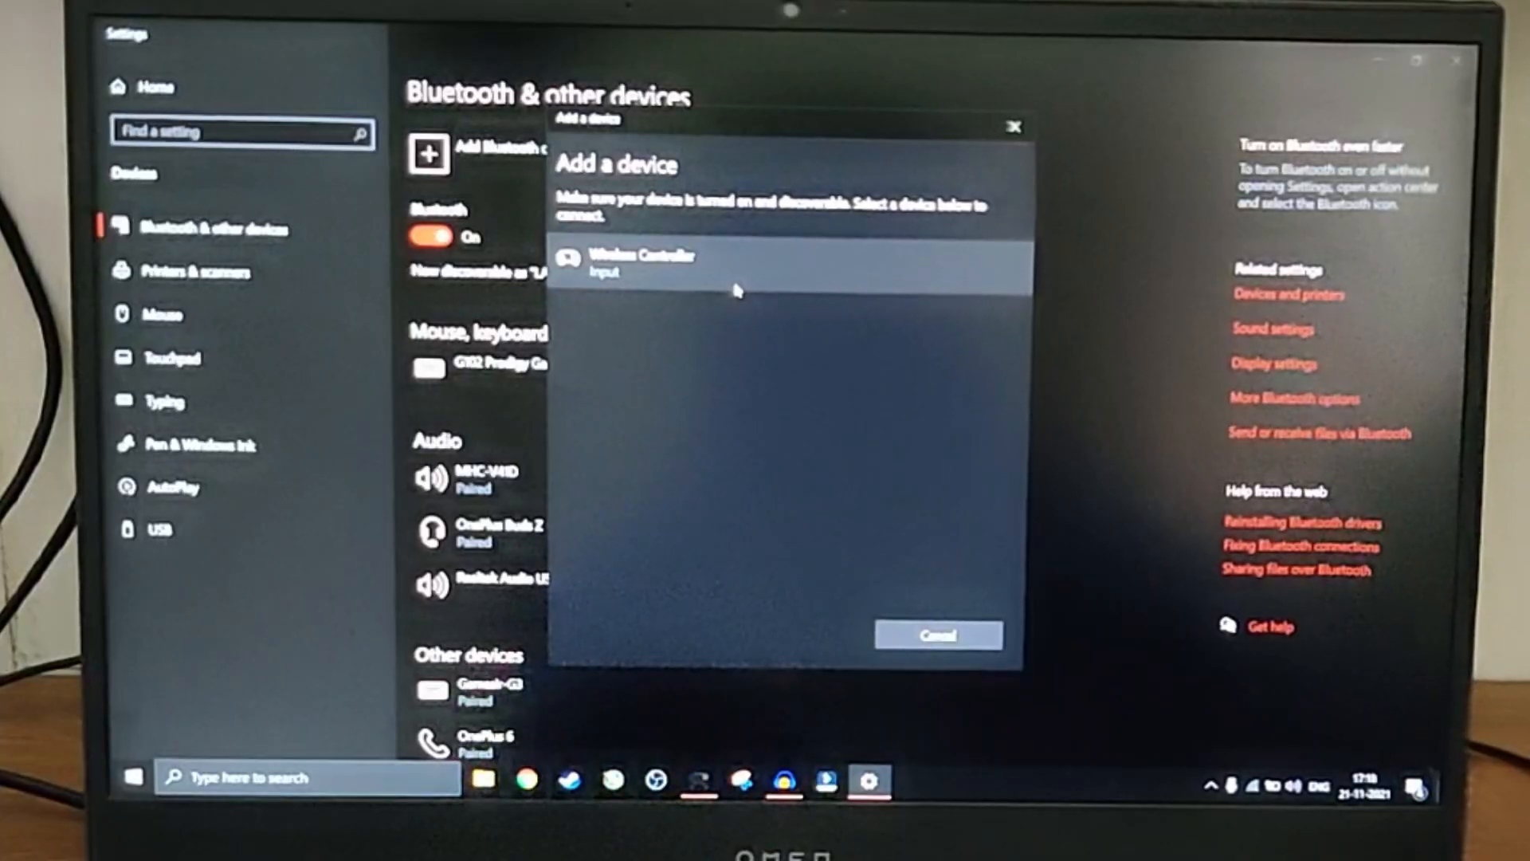
click(641, 259)
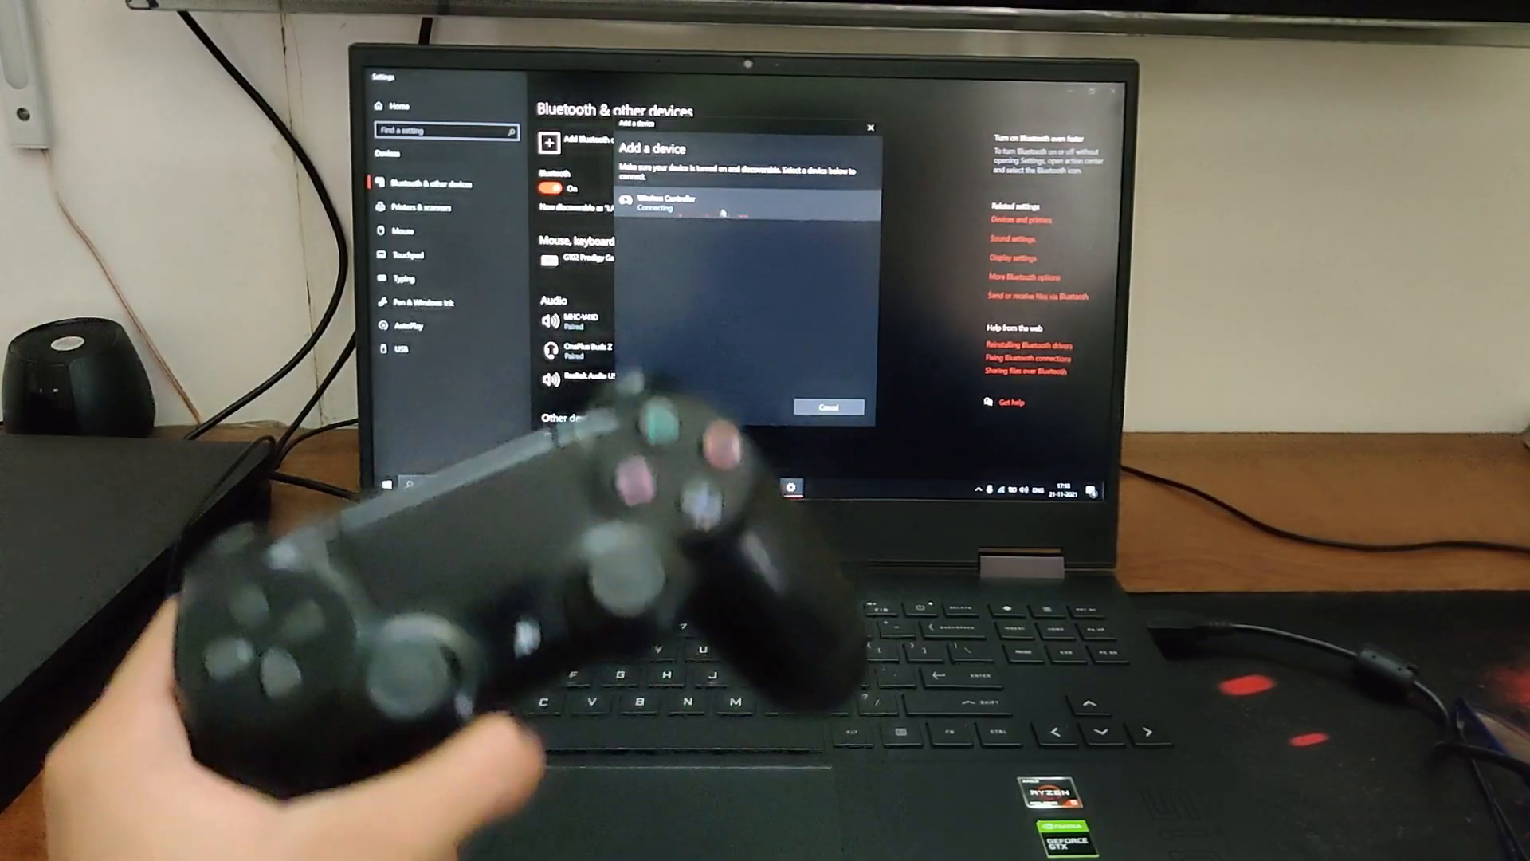